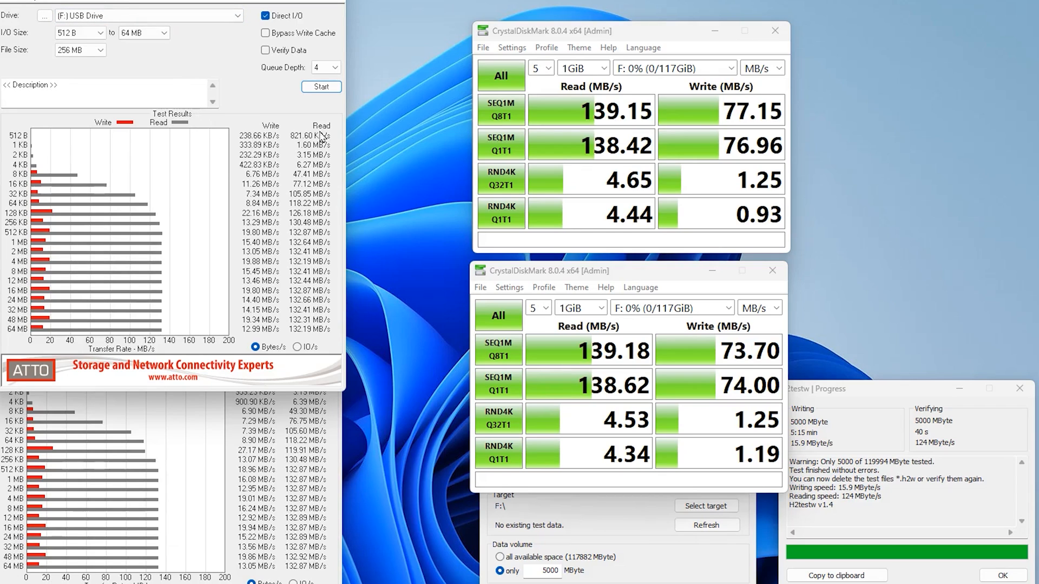
mouse_move(303, 306)
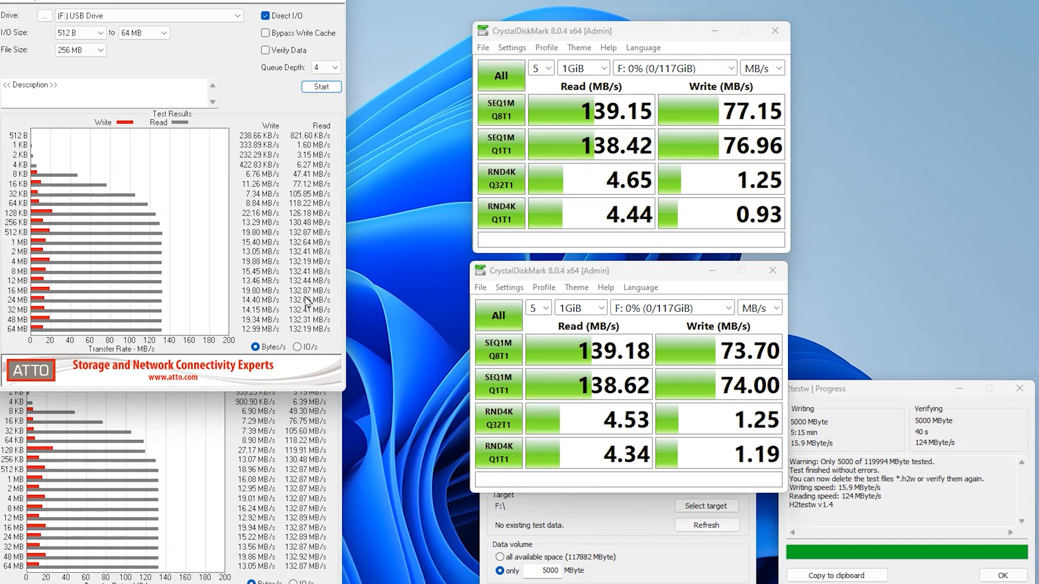
mouse_move(307, 302)
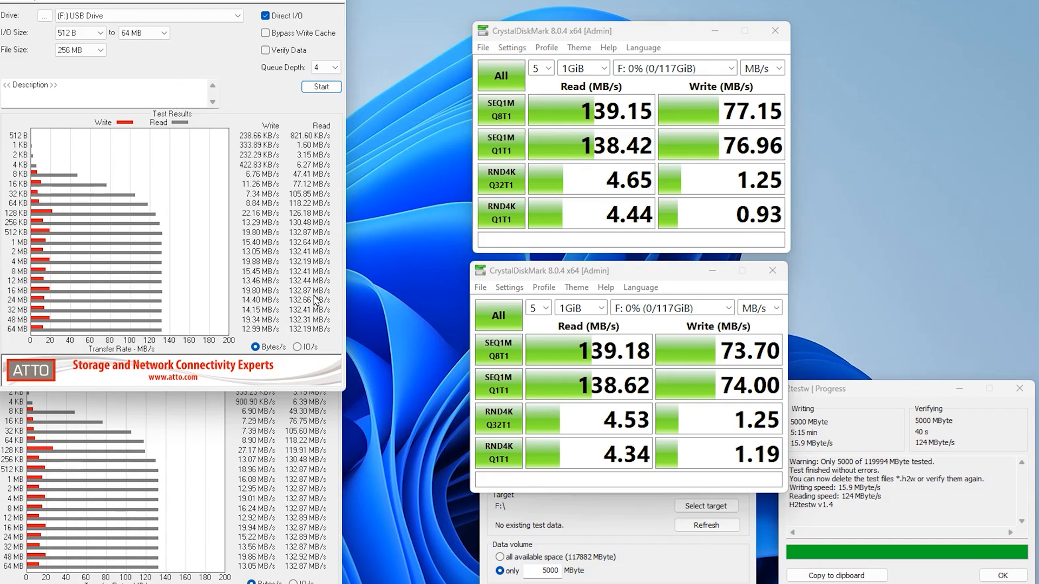
mouse_move(258, 332)
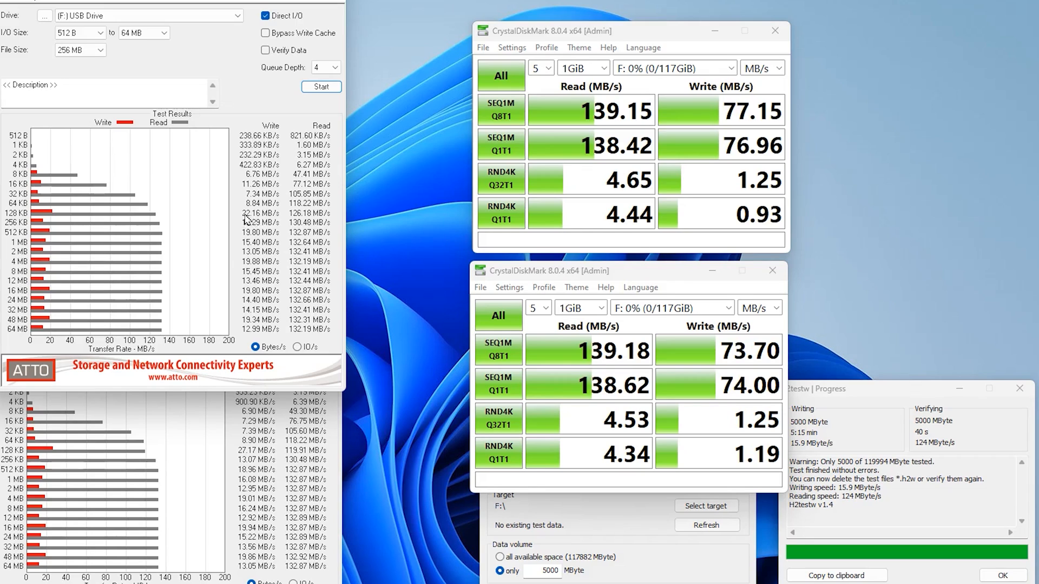
mouse_move(262, 269)
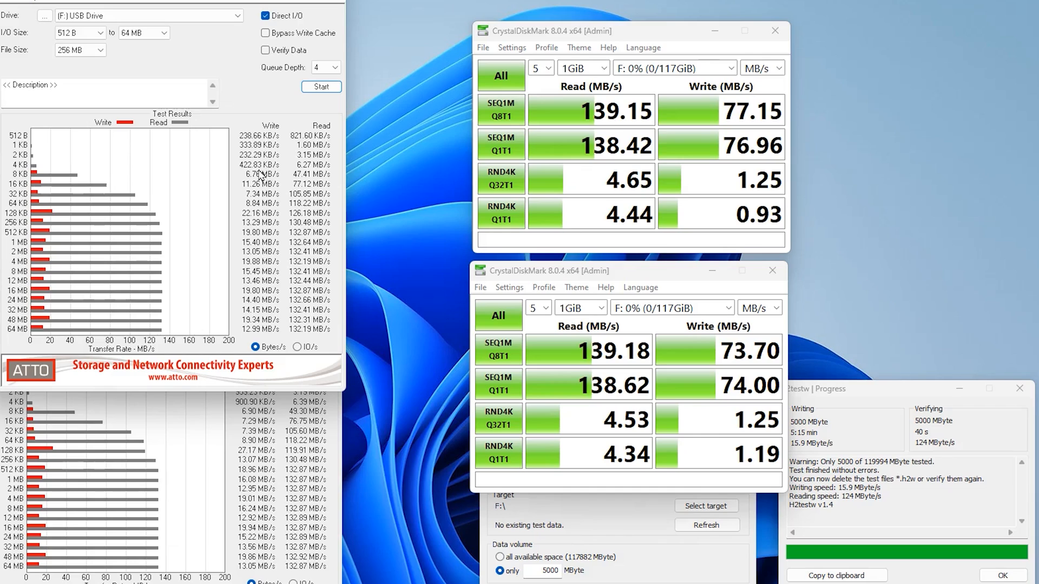
mouse_move(610, 37)
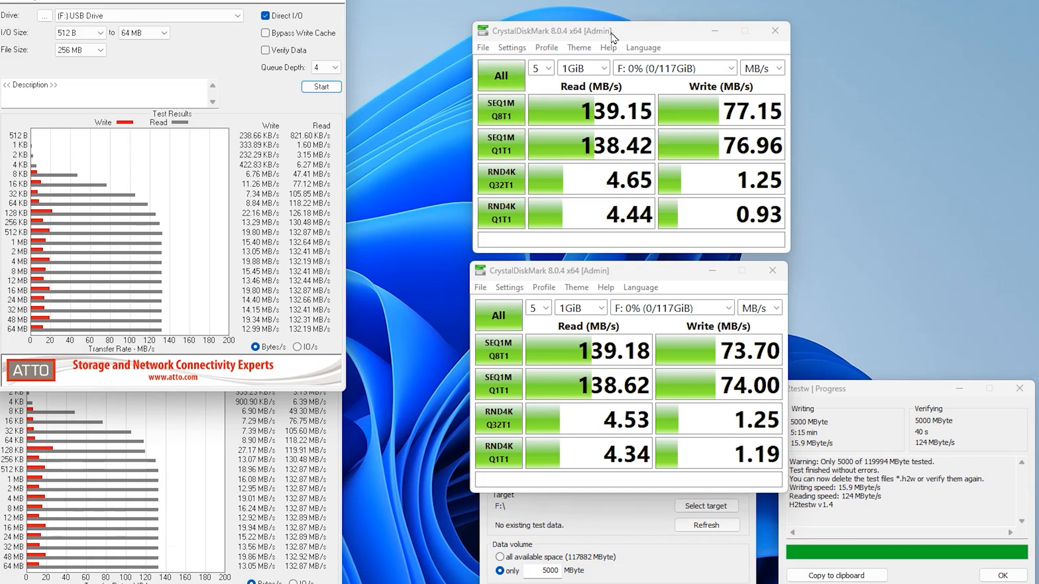
mouse_move(631, 140)
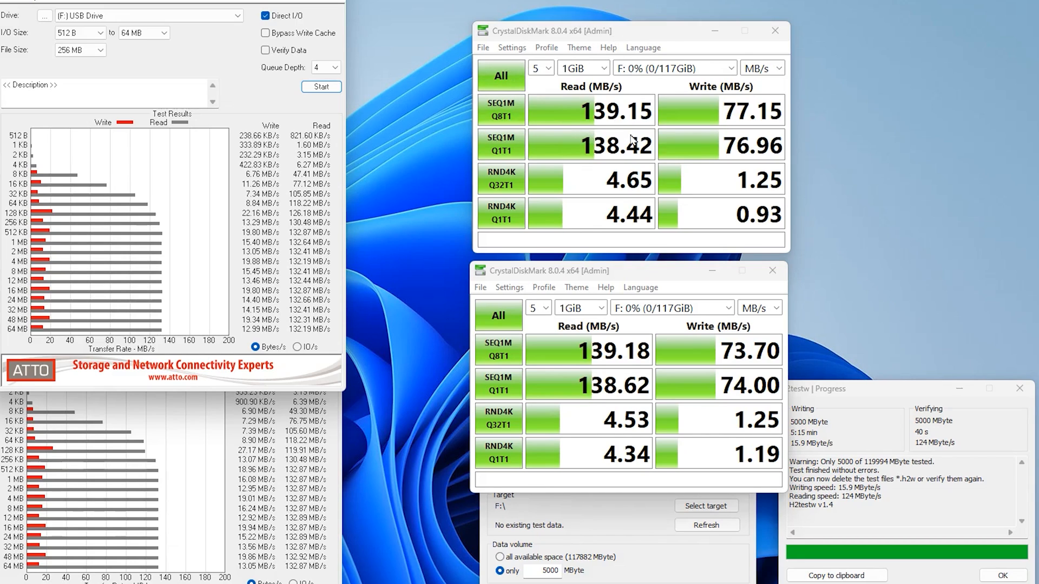
mouse_move(638, 128)
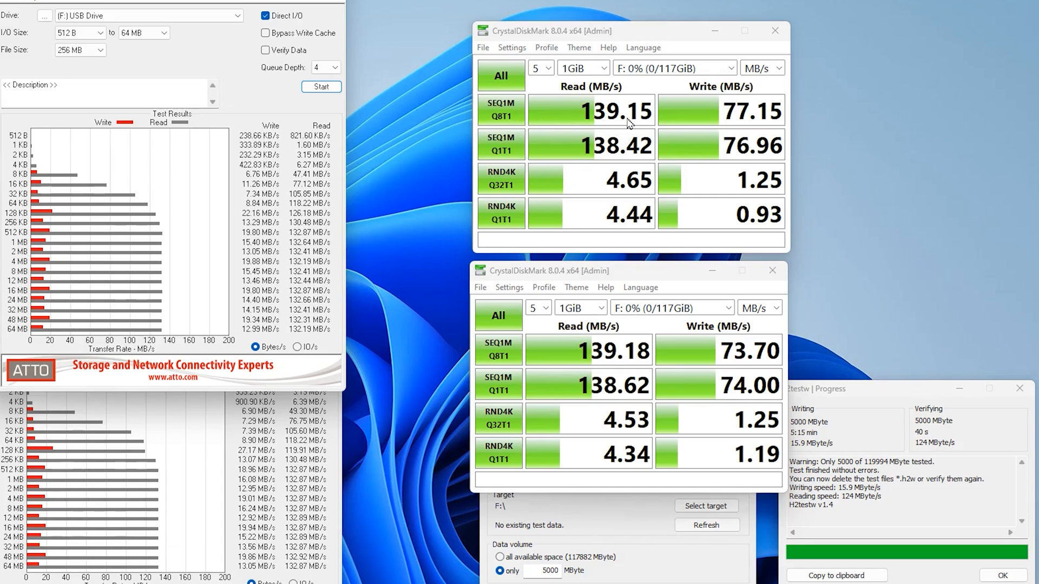
mouse_move(729, 131)
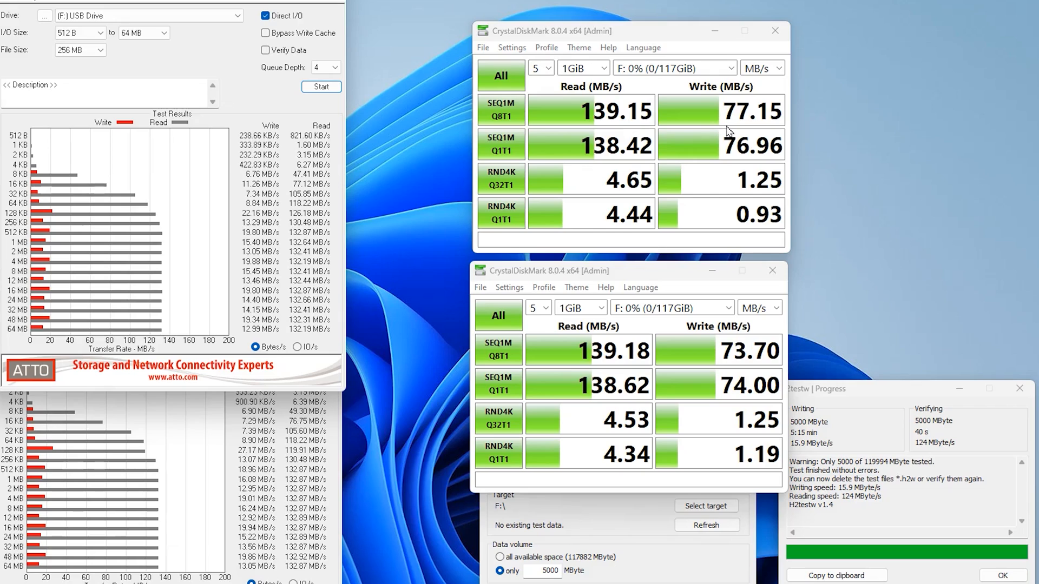
mouse_move(752, 129)
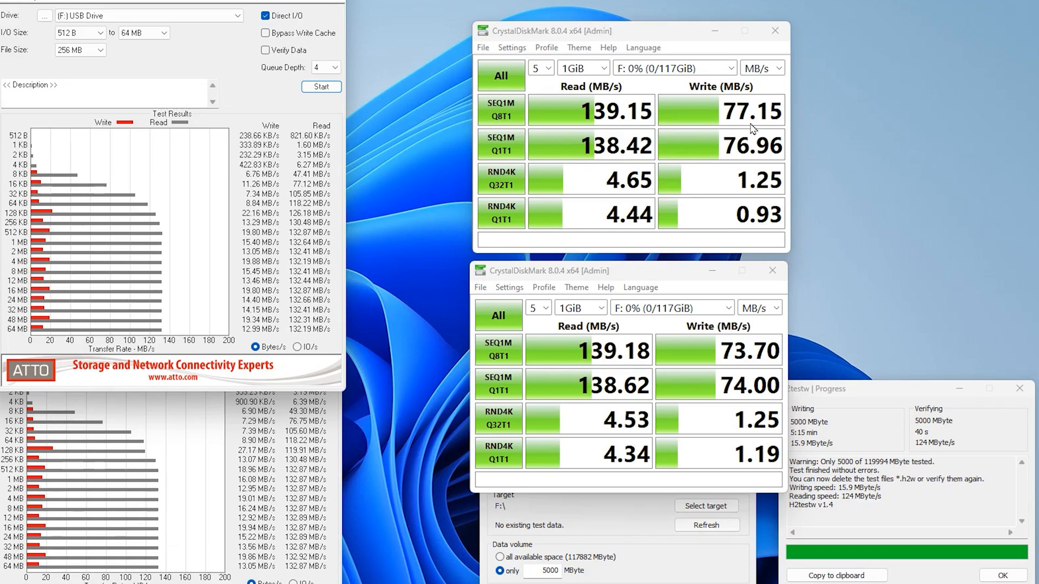
mouse_move(739, 130)
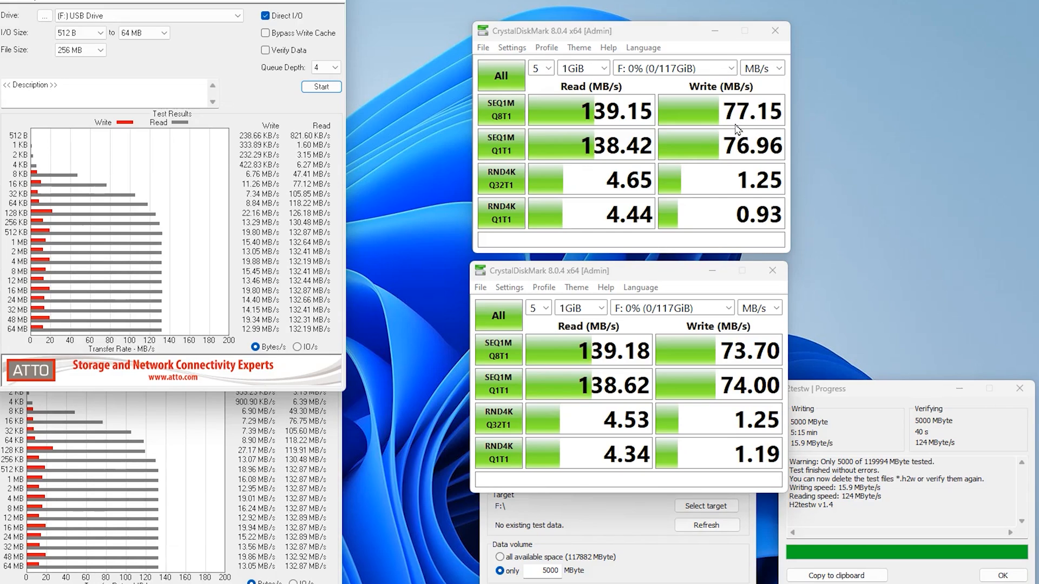
mouse_move(737, 128)
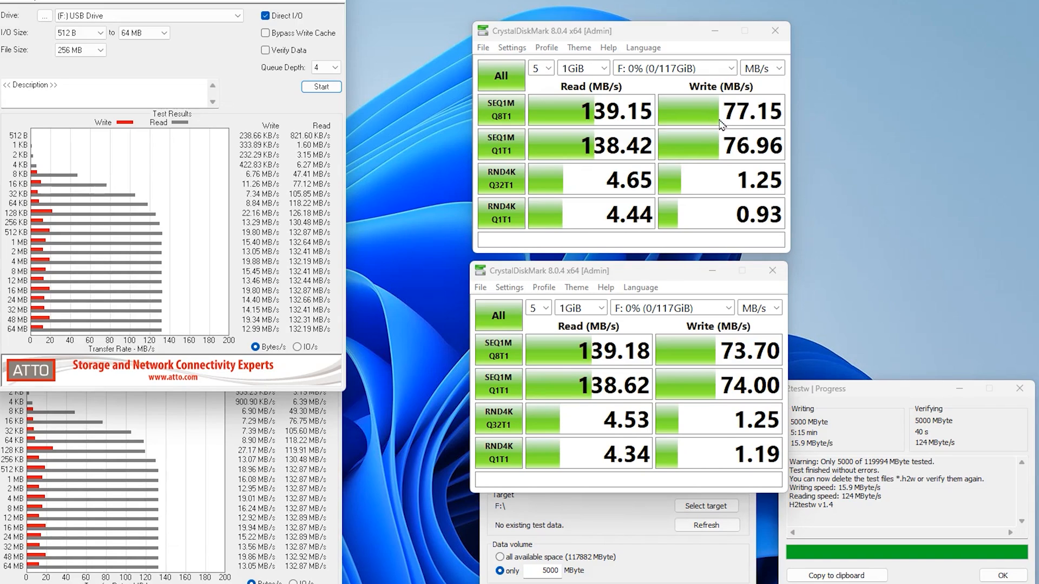
mouse_move(390, 147)
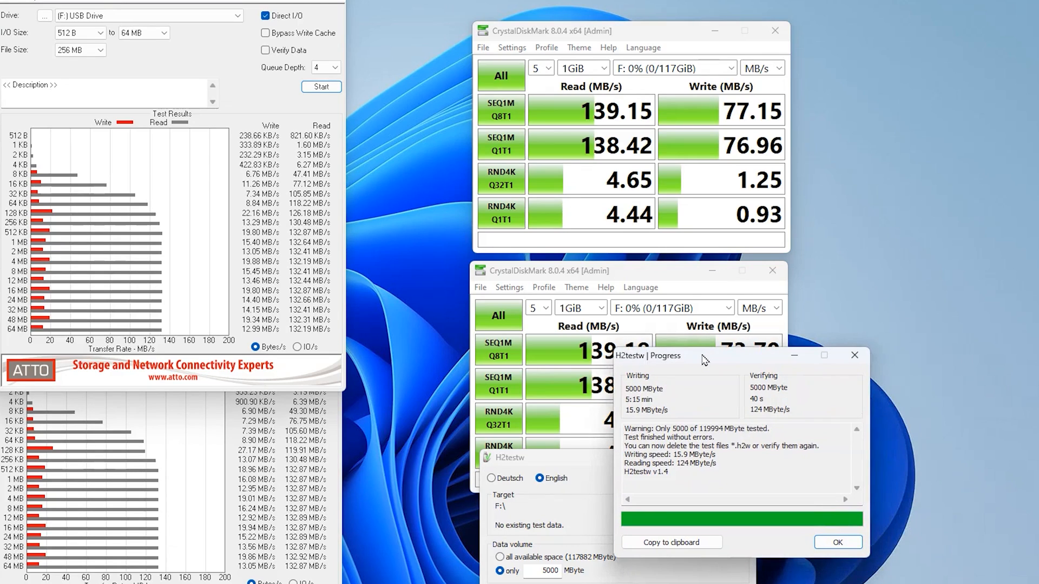
mouse_move(681, 382)
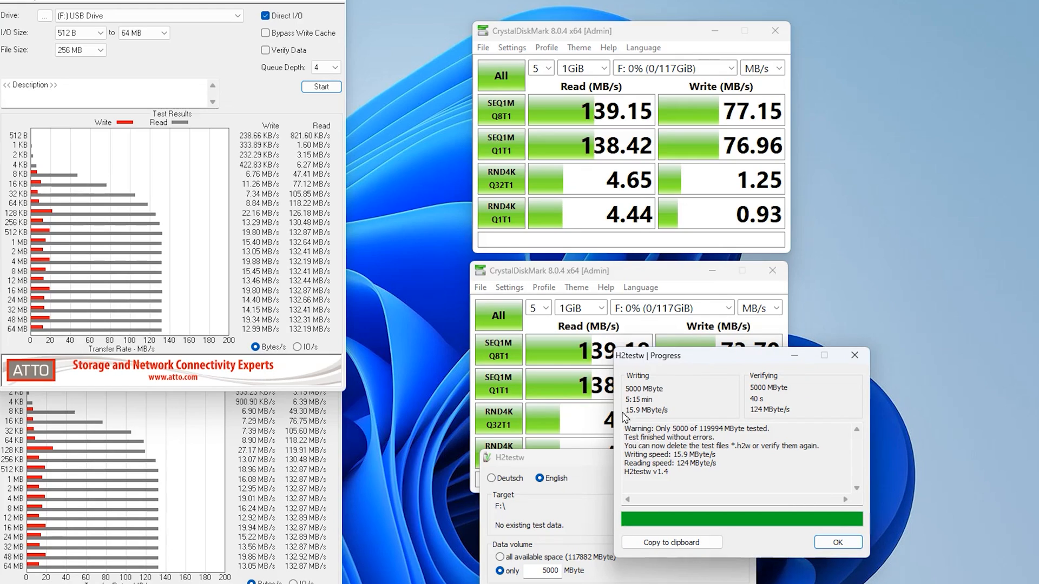
mouse_move(633, 421)
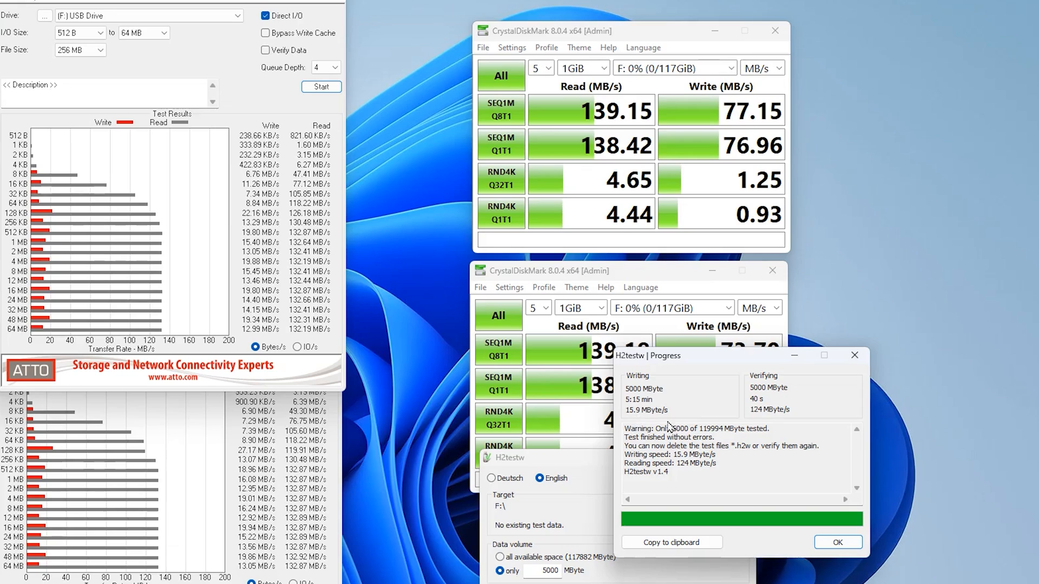
mouse_move(808, 409)
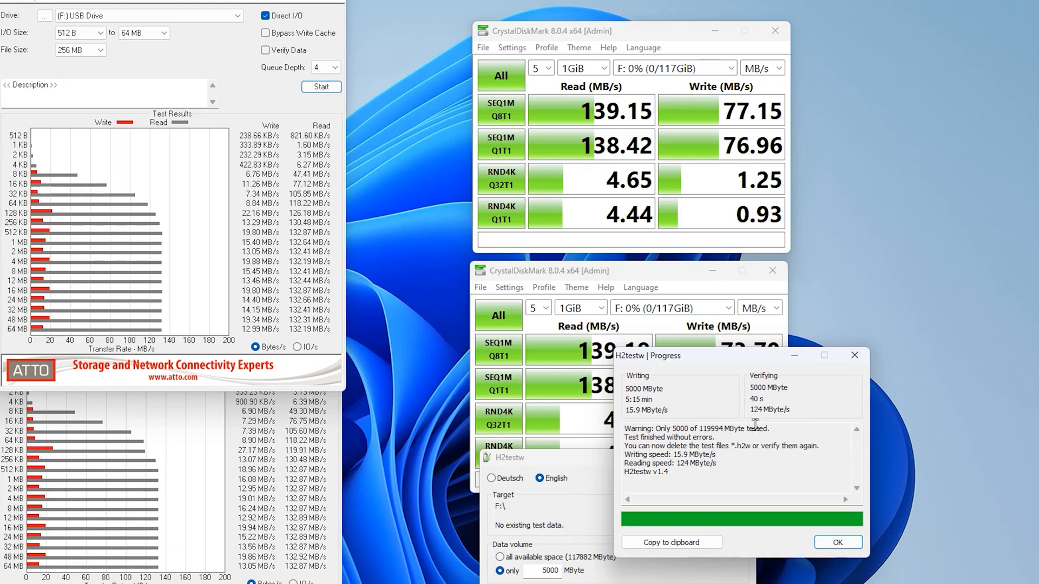
mouse_move(763, 420)
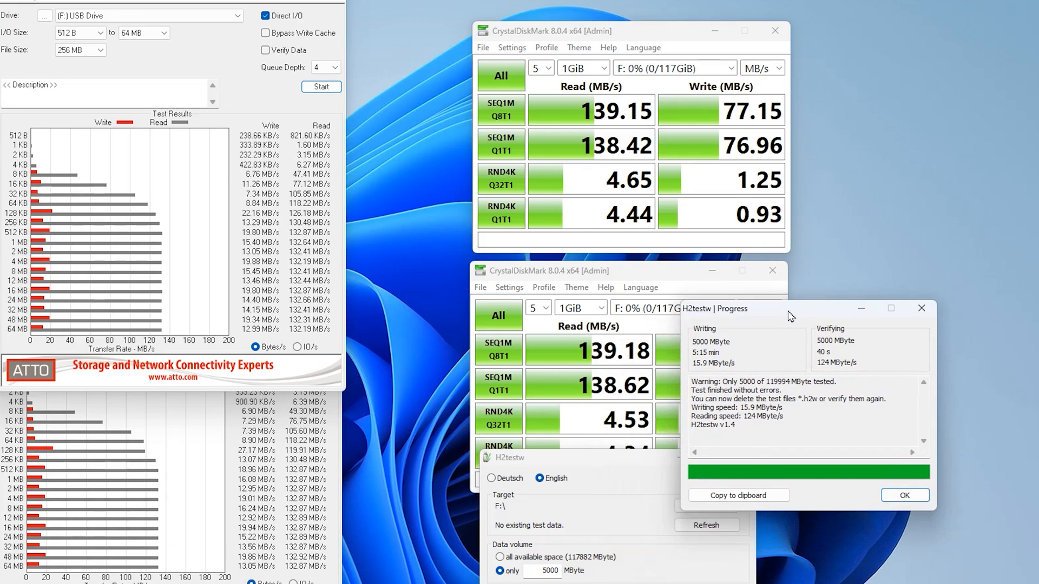
Place the H2testw report (15.9 MB/s write, 124 MB/s read) over the lower CrystalDiskMark results.
drag(792, 308, 851, 271)
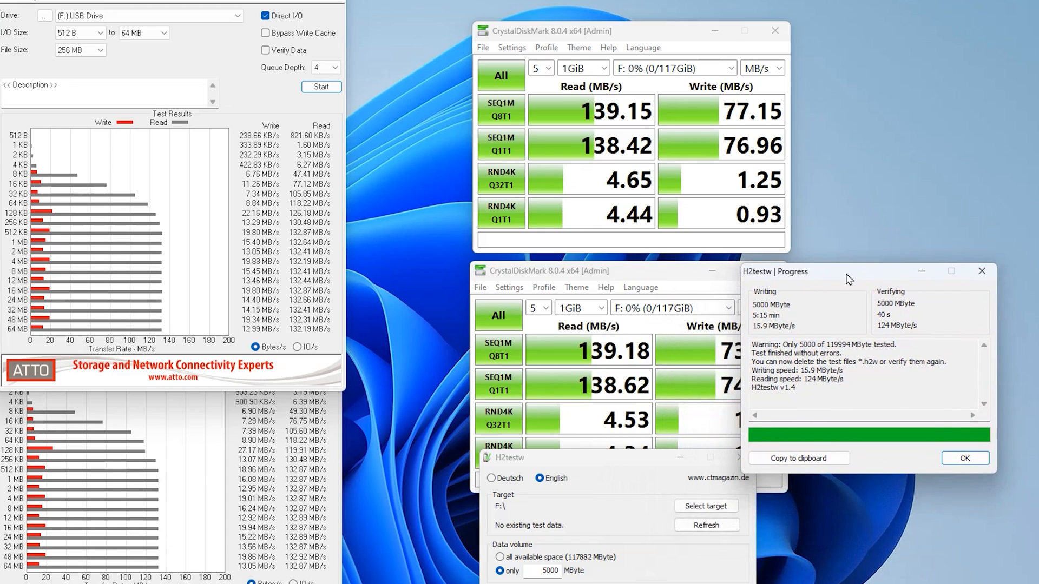
mouse_move(844, 280)
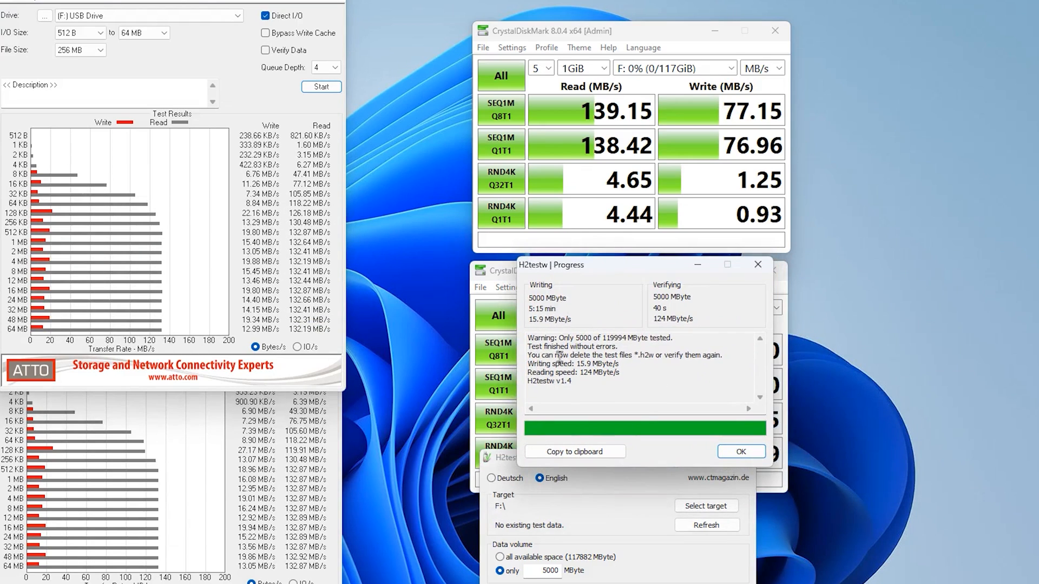
mouse_move(582, 364)
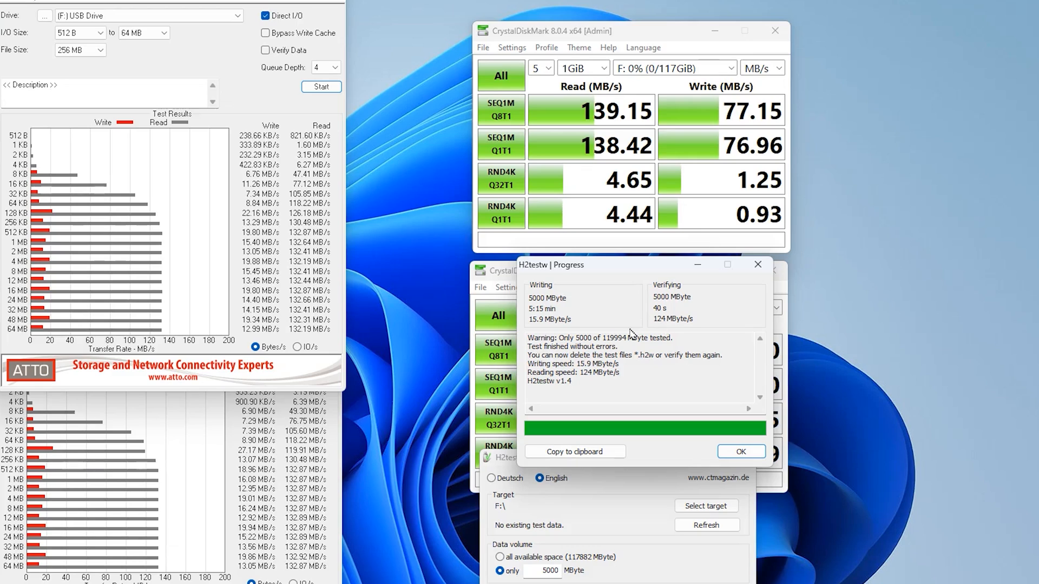
mouse_move(572, 312)
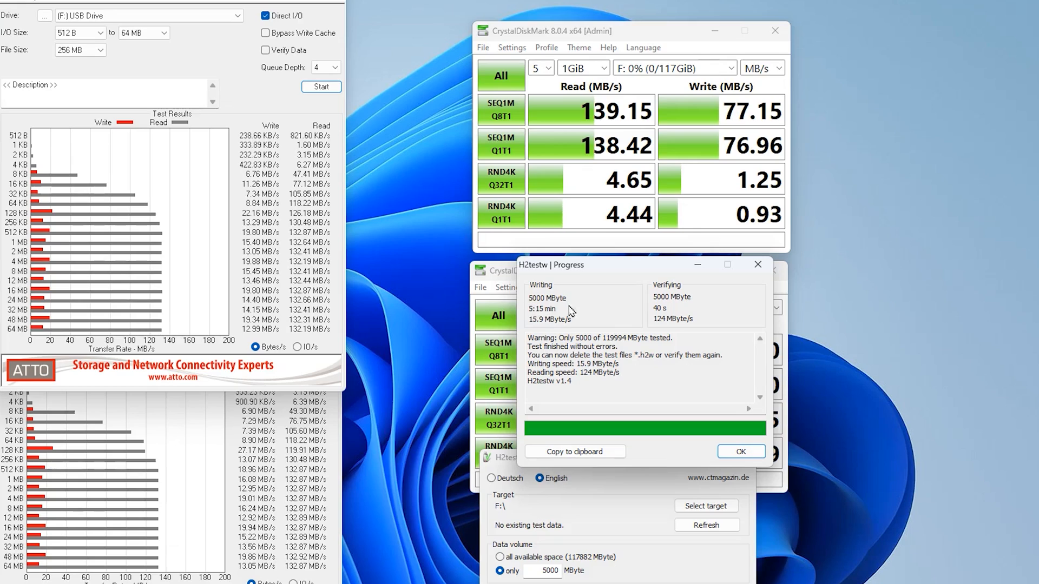